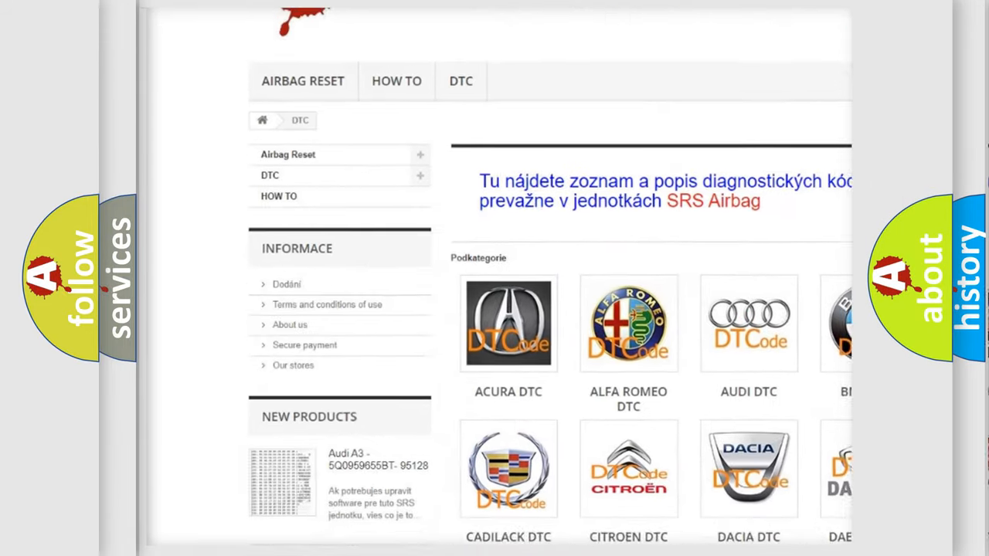
scroll(down, 3)
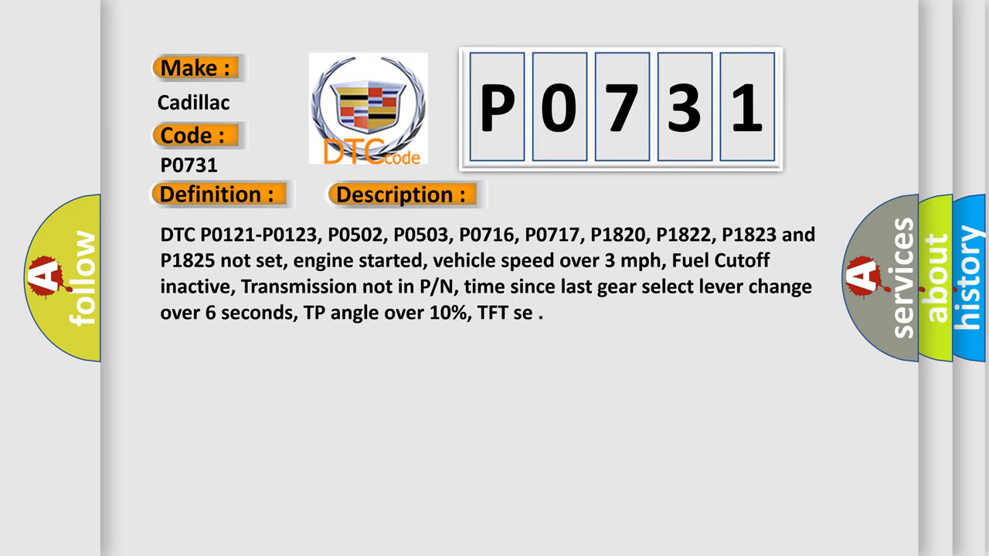
click(565, 195)
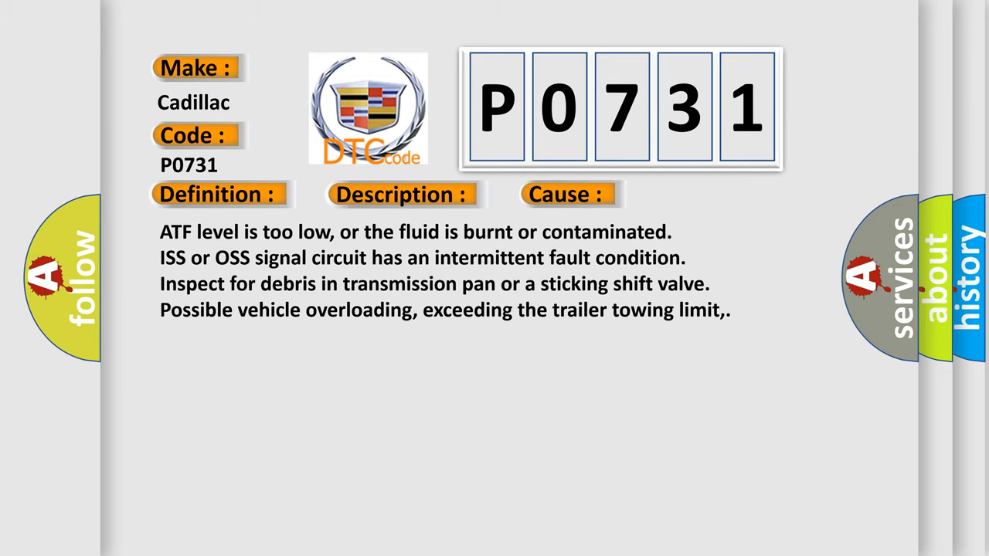